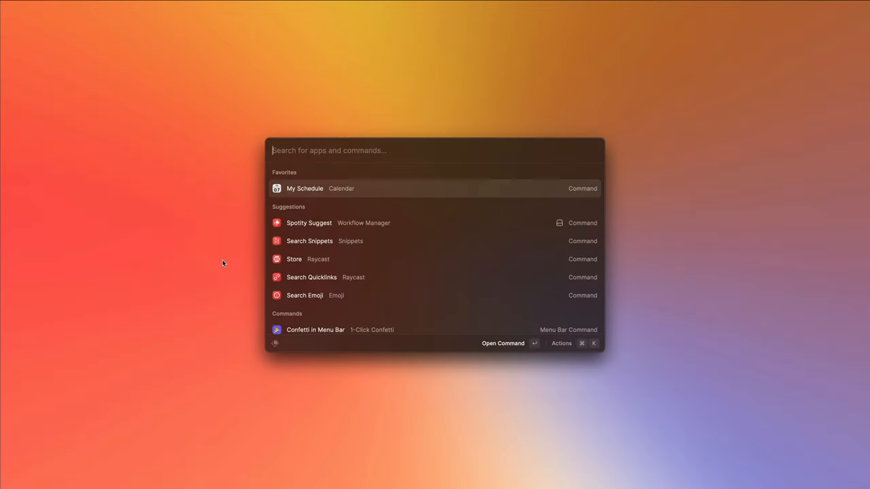
Step: Search Raycast for "create" to list the Create Quicklink, Extension and Snippet commands
{"action": "key", "text": "cmd+space"}
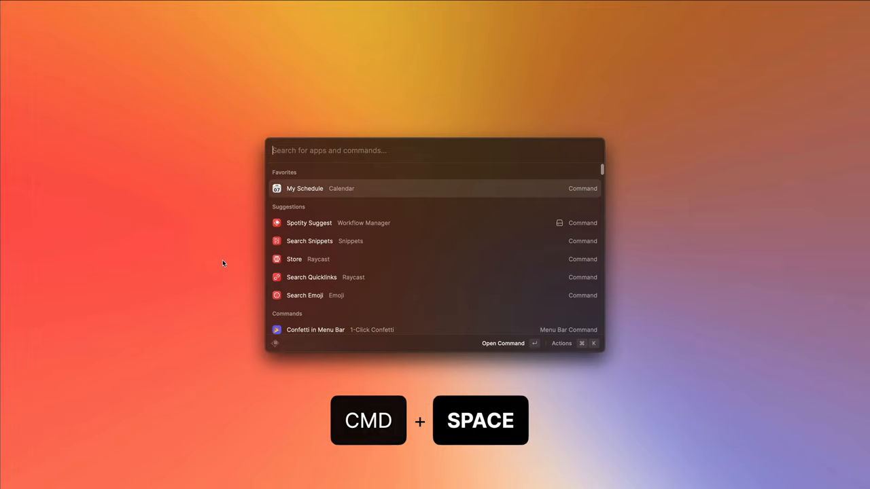
{"action": "type", "text": "create"}
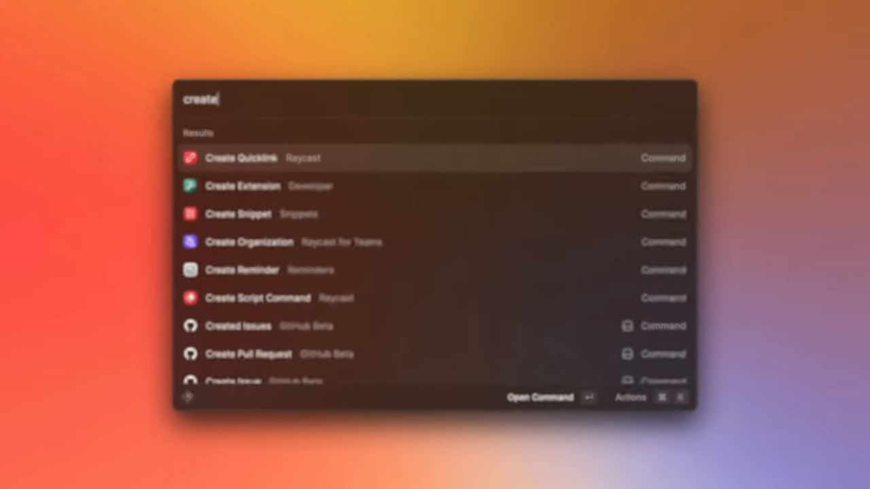
{"action": "left_click", "coordinate": [239, 157]}
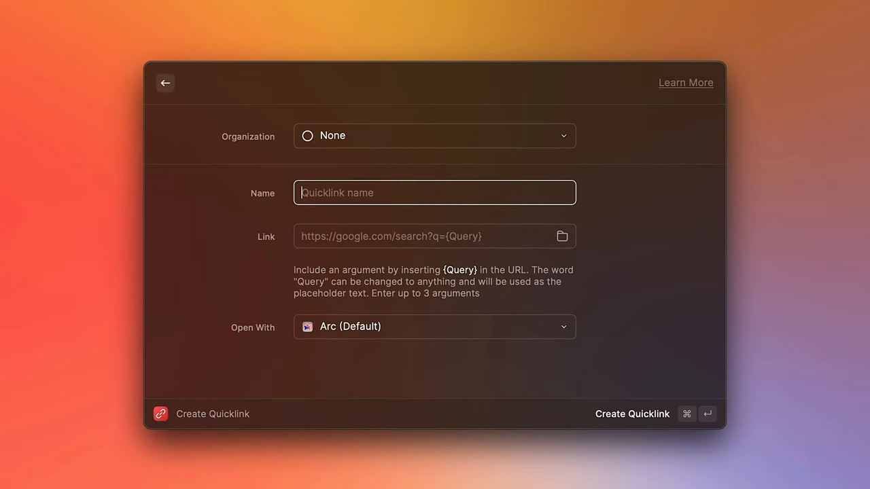
{"action": "type", "text": "Open Twitter"}
{"action": "left_click", "coordinate": [435, 237]}
{"action": "type", "text": "https://www.twitter.com"}
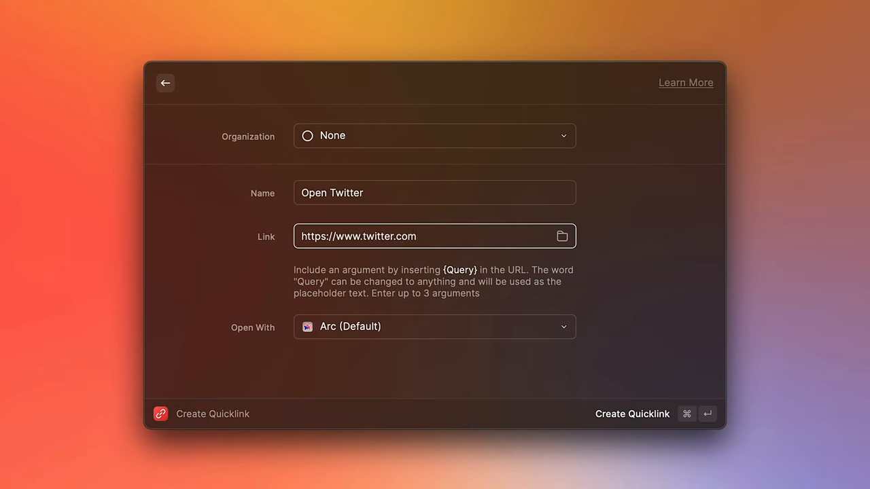
{"action": "left_click", "coordinate": [417, 237]}
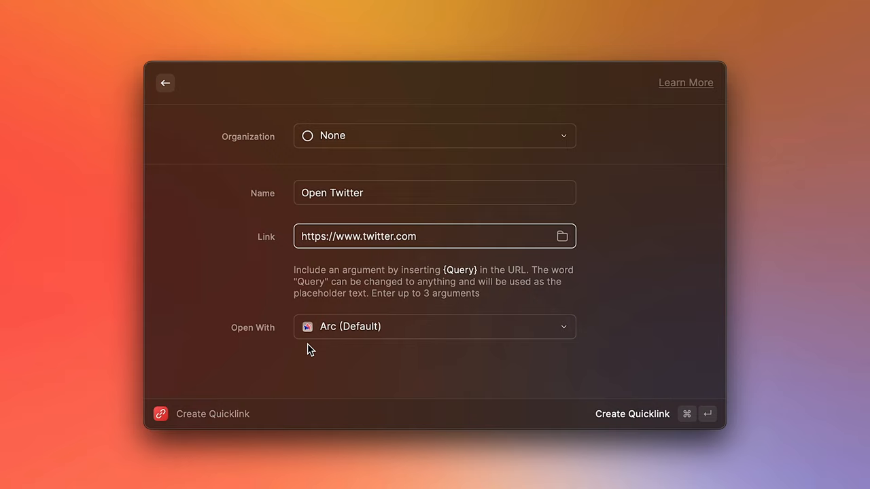
{"action": "mouse_move", "coordinate": [630, 340]}
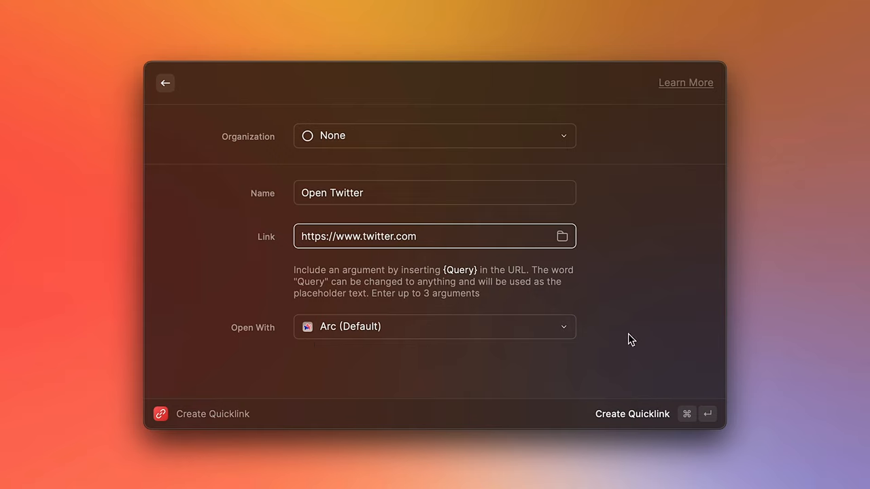
{"action": "left_click", "coordinate": [417, 237]}
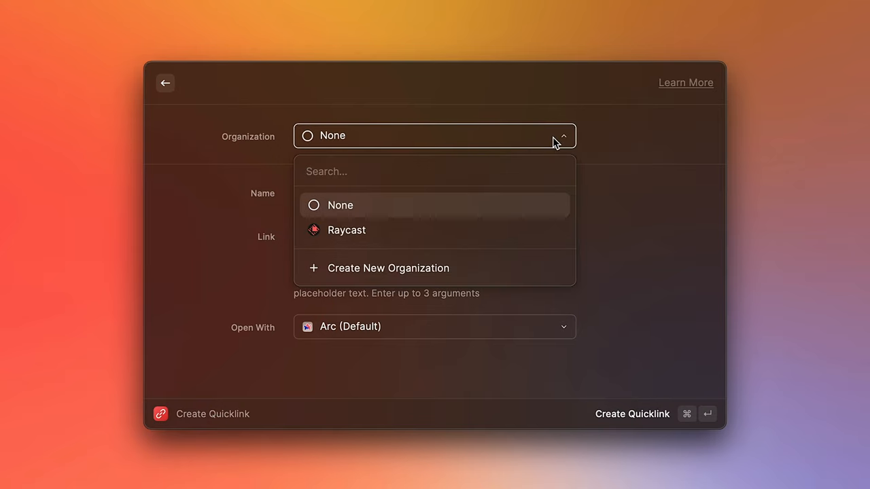
{"action": "mouse_move", "coordinate": [614, 255]}
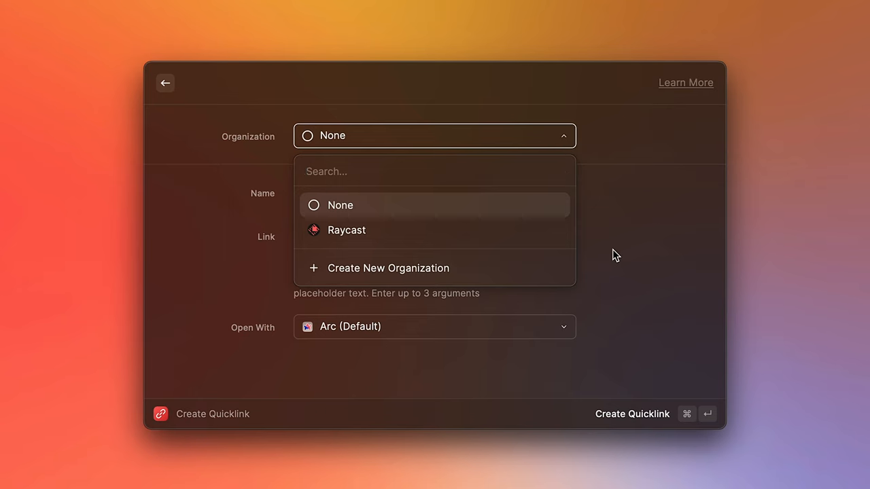
{"action": "left_click", "coordinate": [339, 203]}
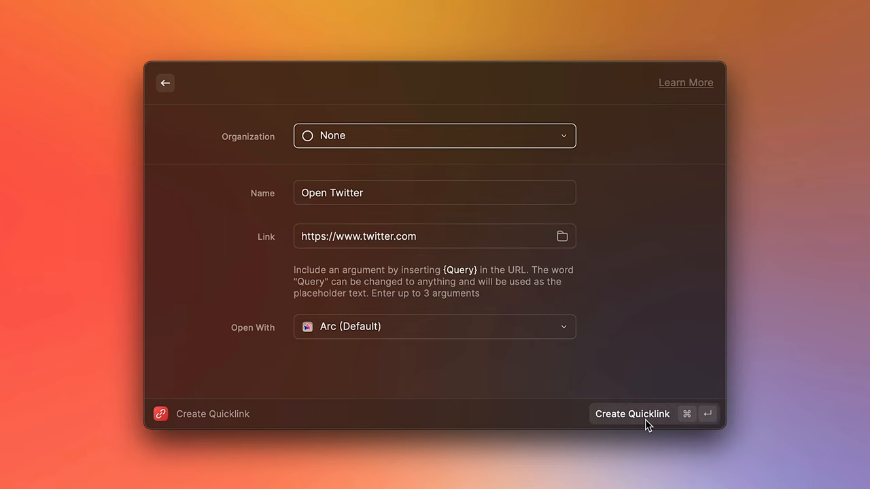
Step: Create the Open Twitter quicklink and find it via an "open twitter" search
{"action": "left_click", "coordinate": [631, 413]}
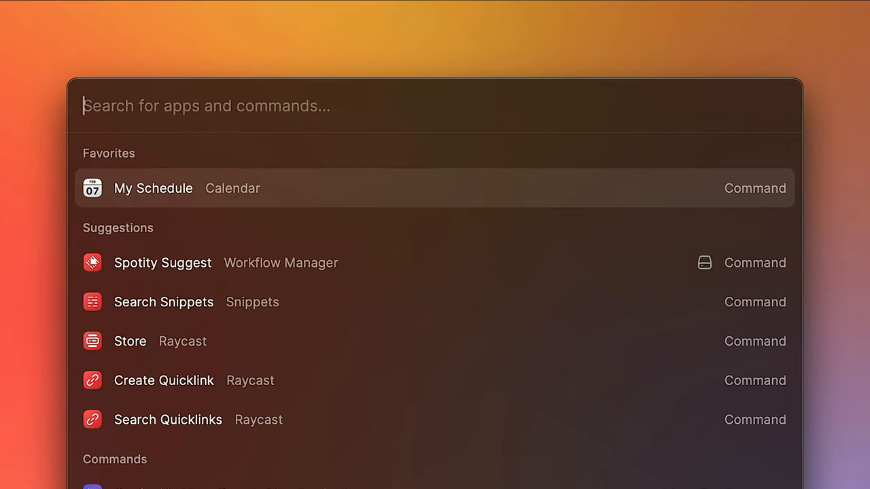
{"action": "type", "text": "open twitte"}
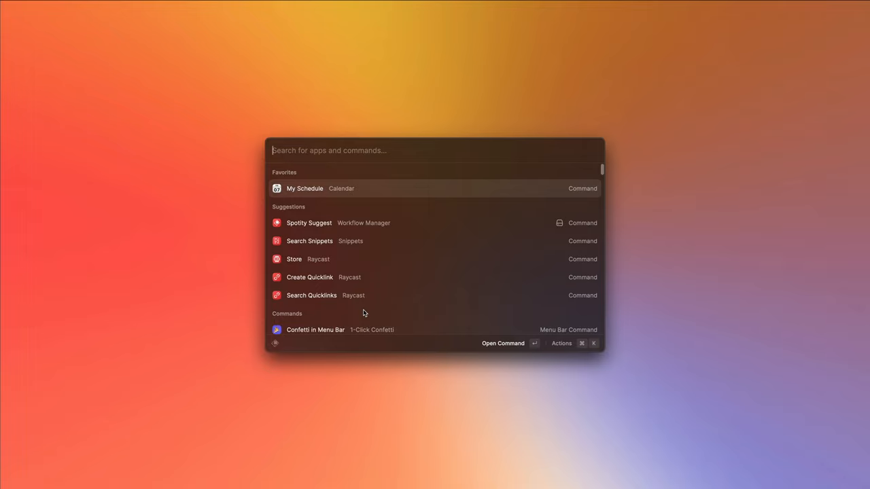
{"action": "type", "text": "cre"}
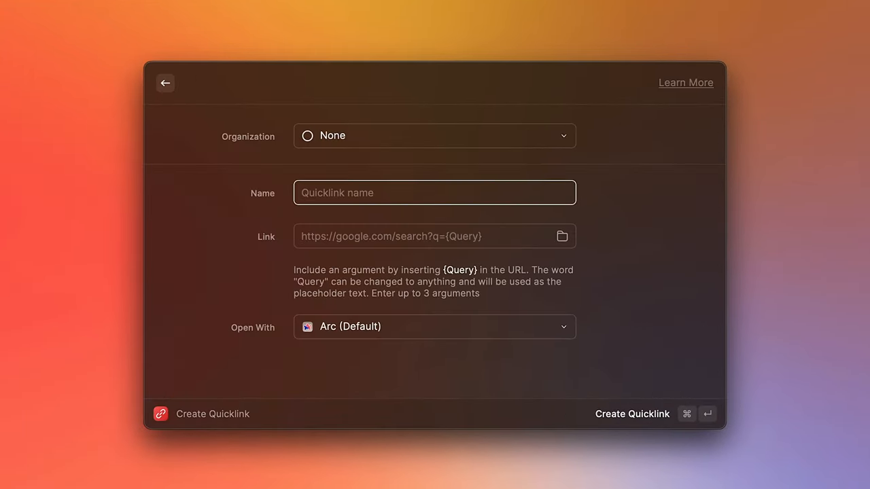
{"action": "type", "text": "Search Twitter"}
{"action": "left_click", "coordinate": [435, 236]}
{"action": "type", "text": "https"}
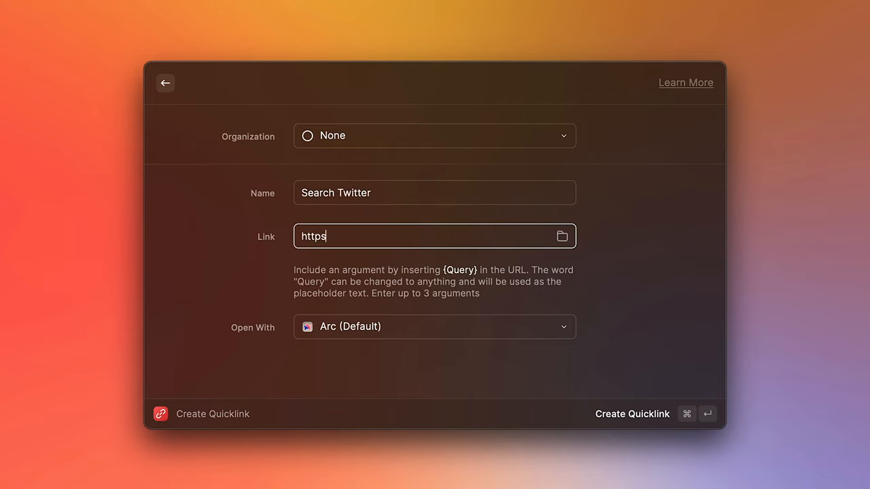
{"action": "type", "text": "://www.twit"}
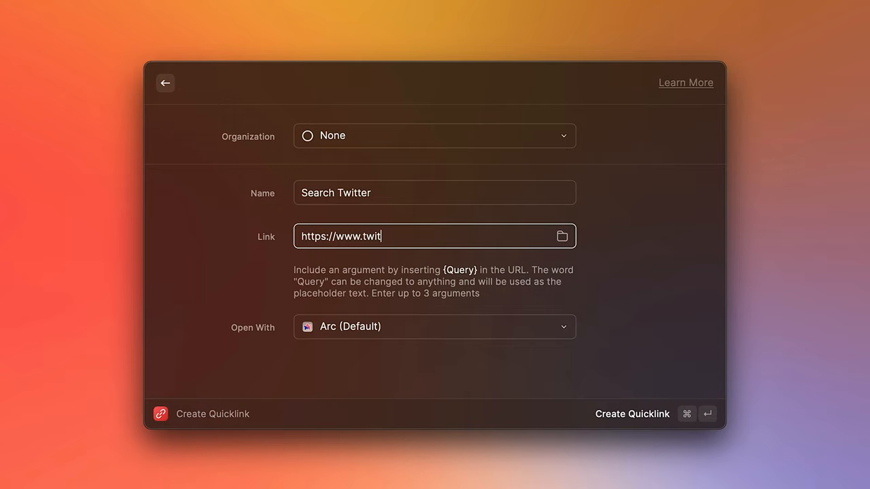
{"action": "type", "text": "ter.com/se"}
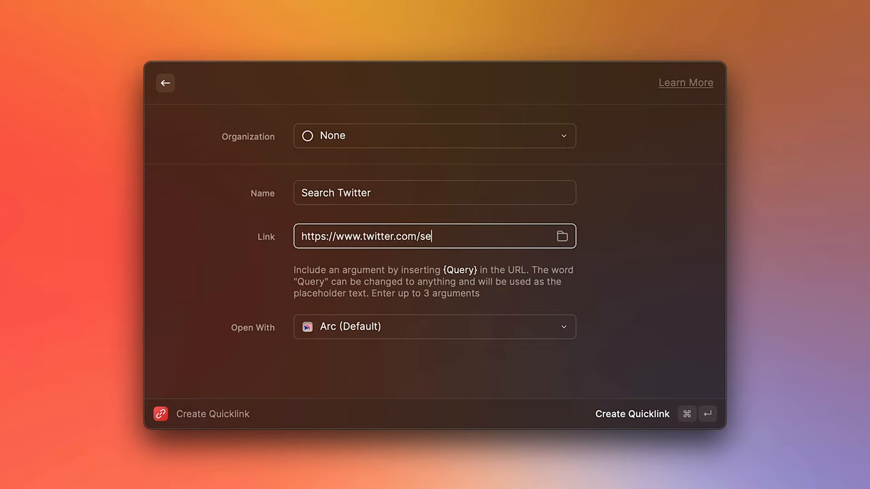
{"action": "type", "text": "arch?q={"}
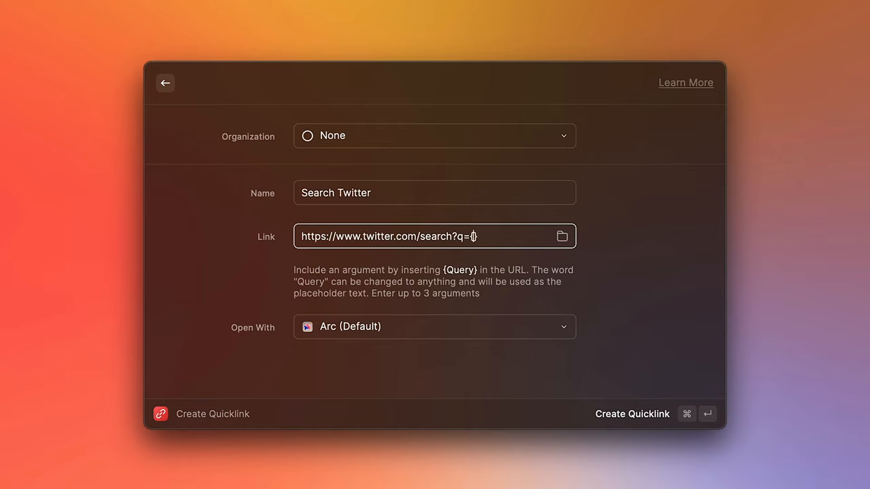
{"action": "type", "text": "{Query}"}
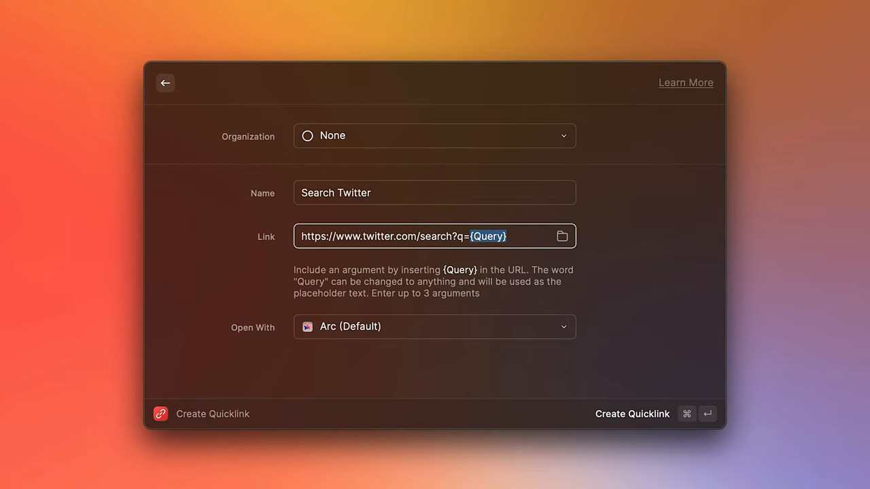
{"action": "mouse_move", "coordinate": [538, 242]}
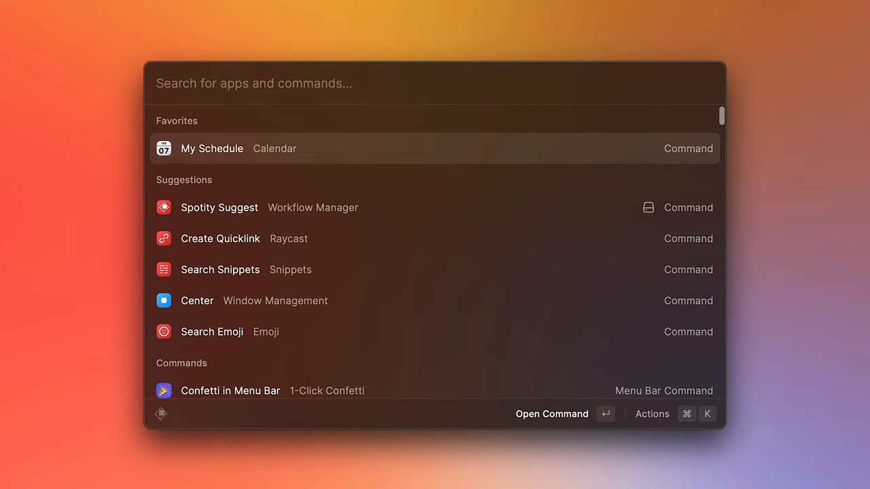
Step: Run Search Twitter with the query "raycast app" so the results open in Arc
{"action": "type", "text": "search twitter"}
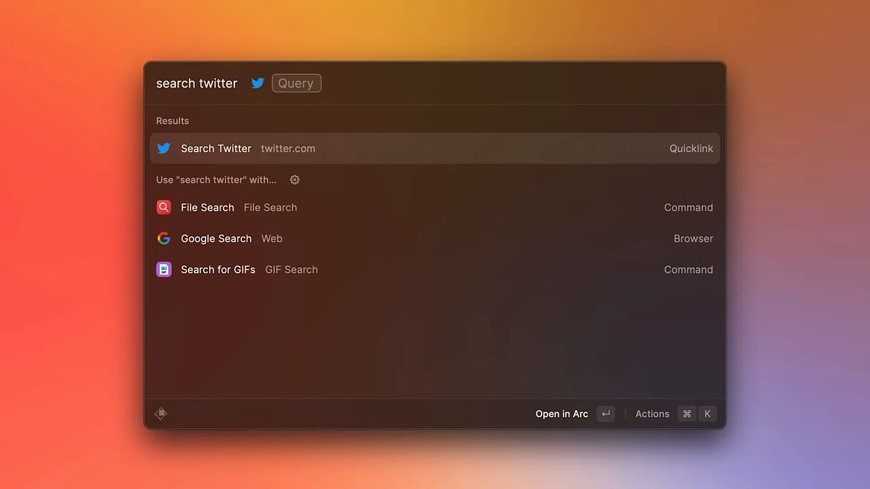
{"action": "type", "text": "raycast app"}
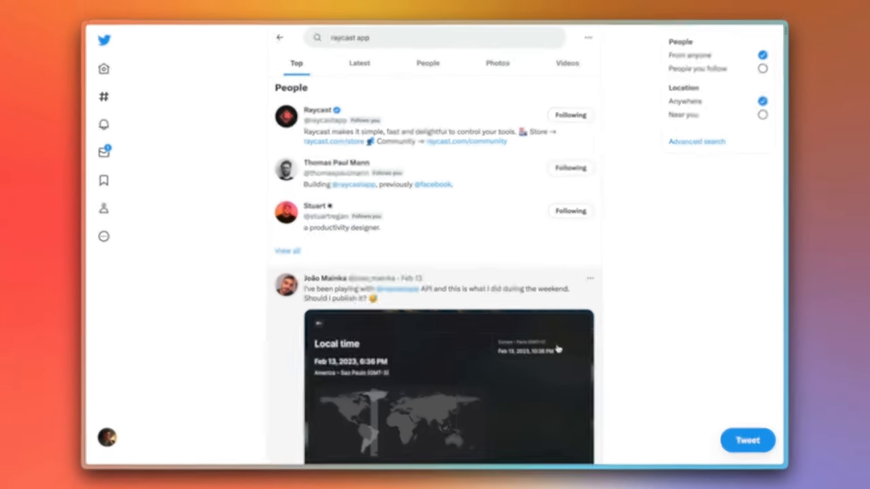
Step: Scroll through the Twitter results for "raycast app" in Arc
{"action": "scroll", "scroll_direction": "down", "scroll_amount": 3}
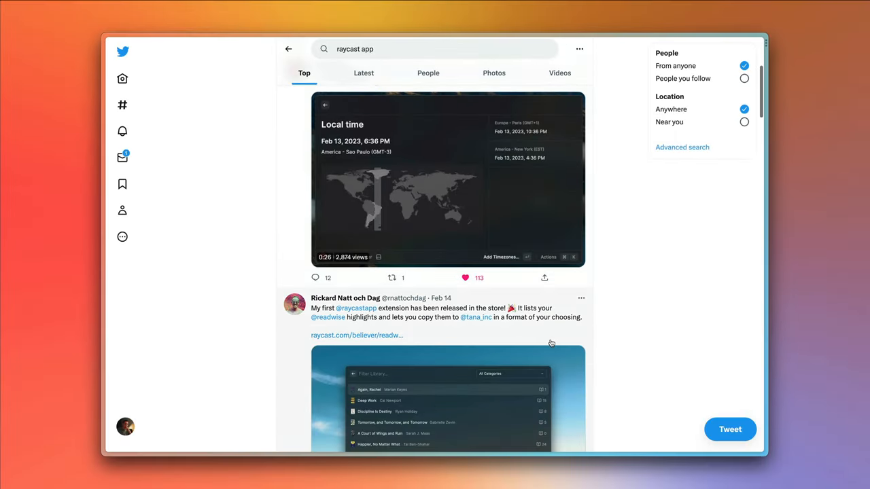
{"action": "scroll", "scroll_direction": "down", "scroll_amount": 3}
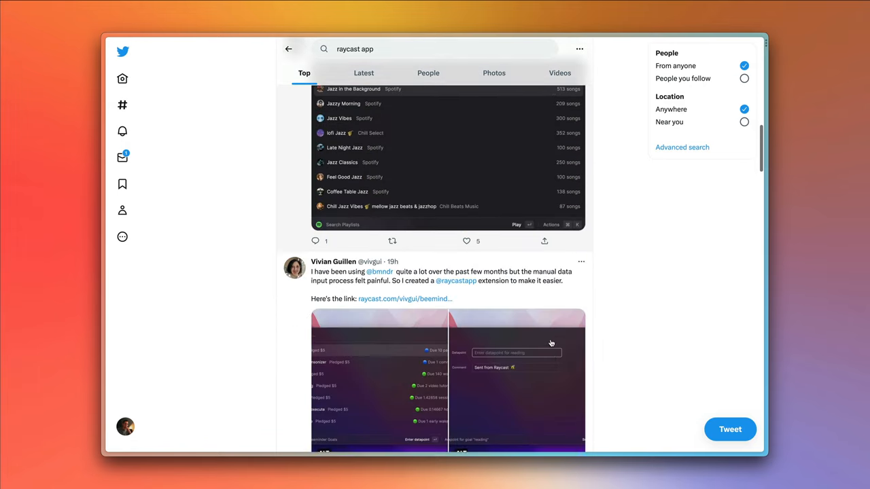
{"action": "scroll", "scroll_direction": "down", "scroll_amount": 3}
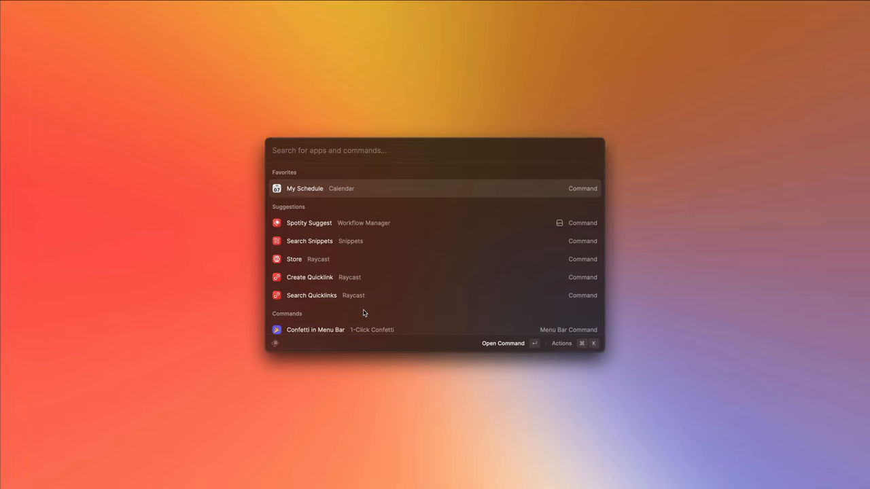
{"action": "type", "text": "create"}
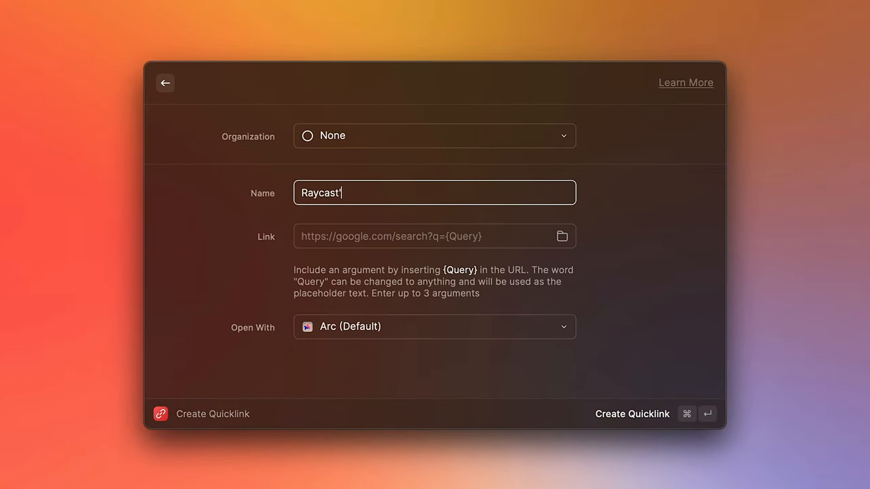
{"action": "type", "text": "'s Twitter"}
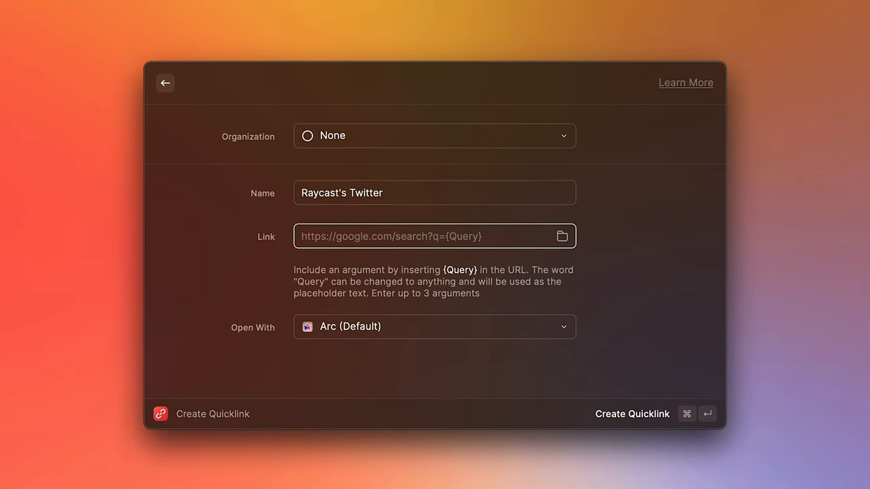
{"action": "type", "text": "https://www.twitt"}
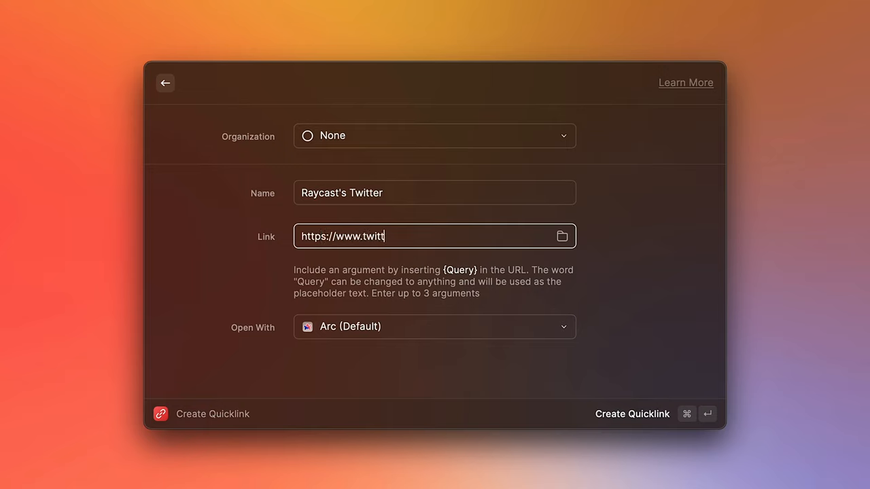
{"action": "type", "text": "er.com/ray"}
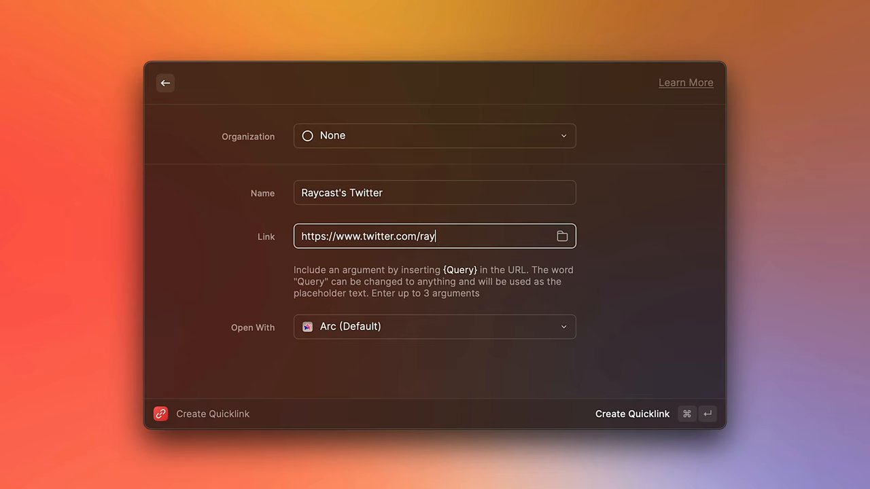
{"action": "type", "text": "castapp"}
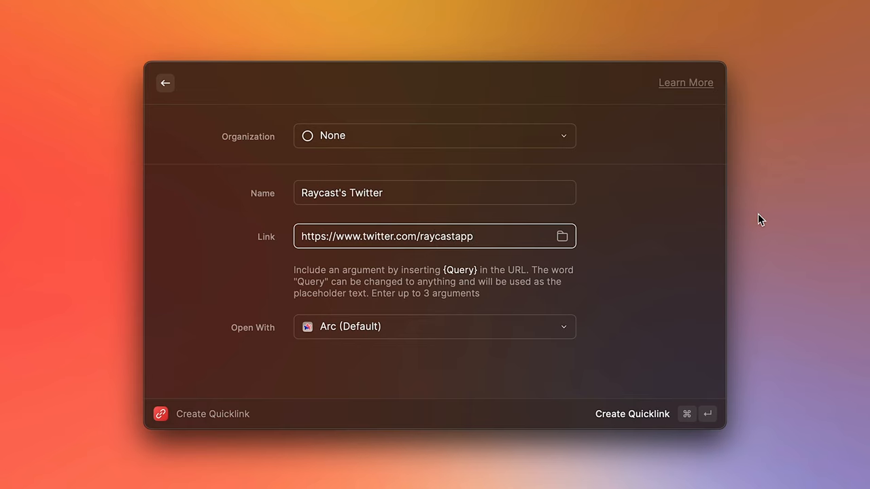
{"action": "left_click", "coordinate": [434, 326]}
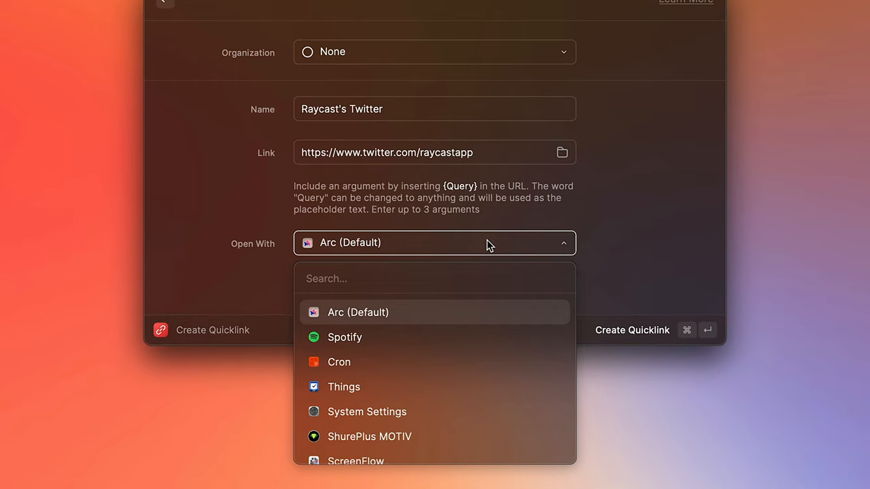
Step: Run the Raycast's Twitter quicklink and look through the raycastapp profile in Arc
{"action": "type", "text": "twitter"}
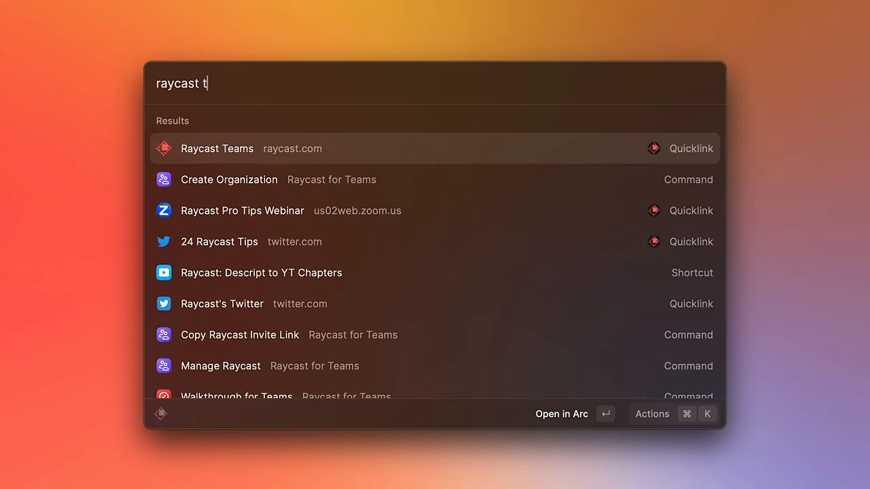
{"action": "type", "text": "witter"}
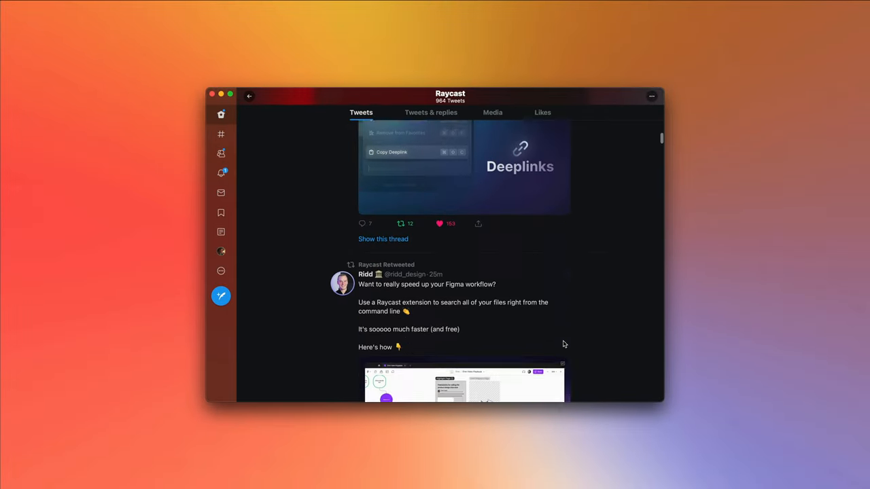
{"action": "scroll", "scroll_direction": "down", "scroll_amount": 3}
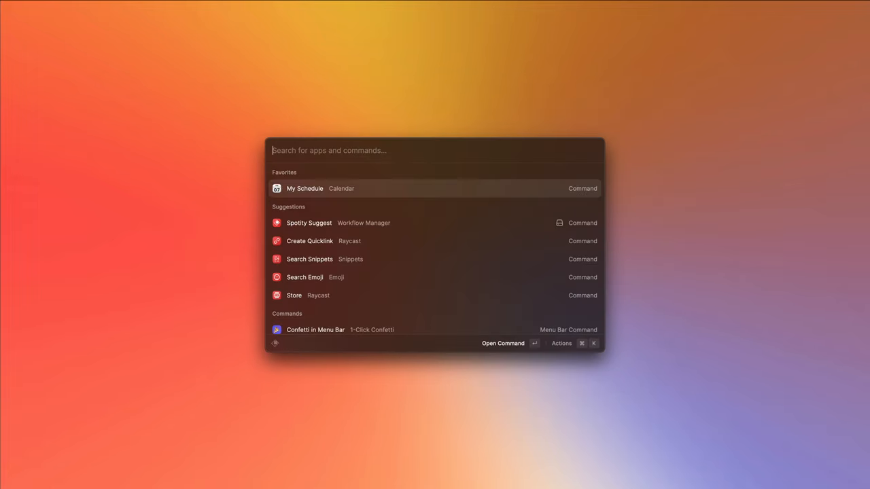
Step: Create an Open Downloads quicklink for ~/Downloads set to open with Finder, then search "open down"
{"action": "type", "text": "crea"}
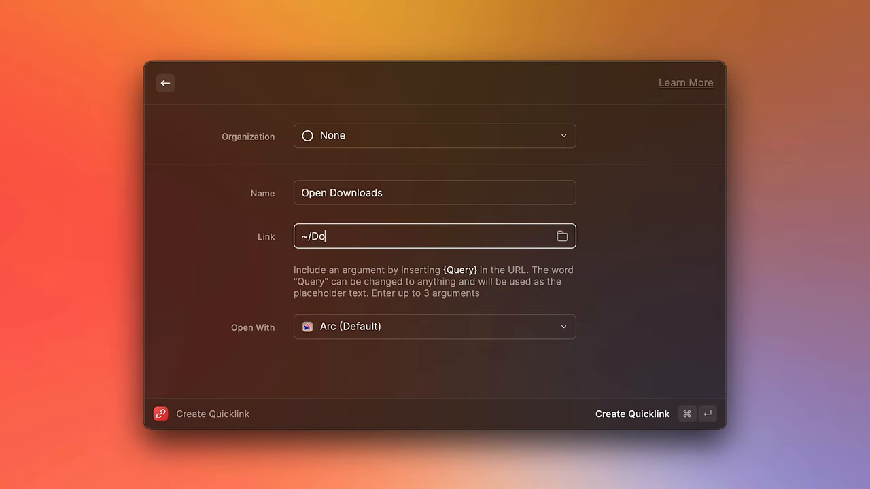
{"action": "type", "text": "wnloads"}
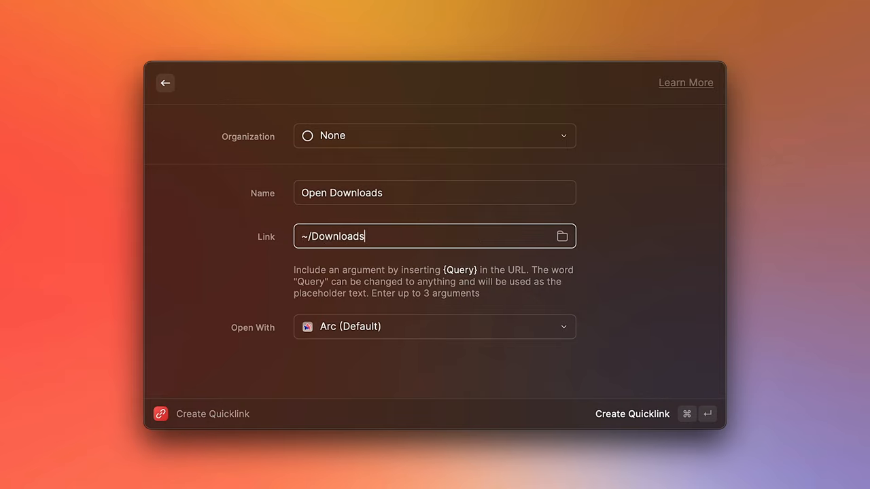
{"action": "left_click", "coordinate": [435, 326]}
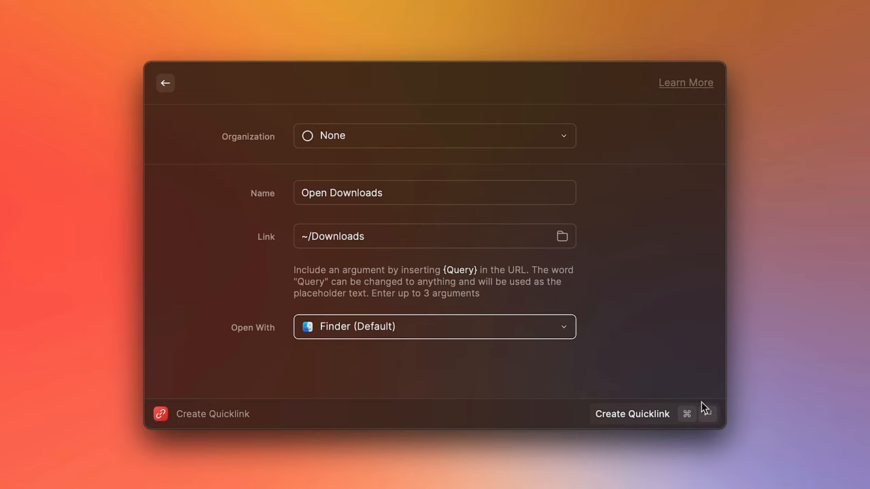
{"action": "left_click", "coordinate": [632, 413]}
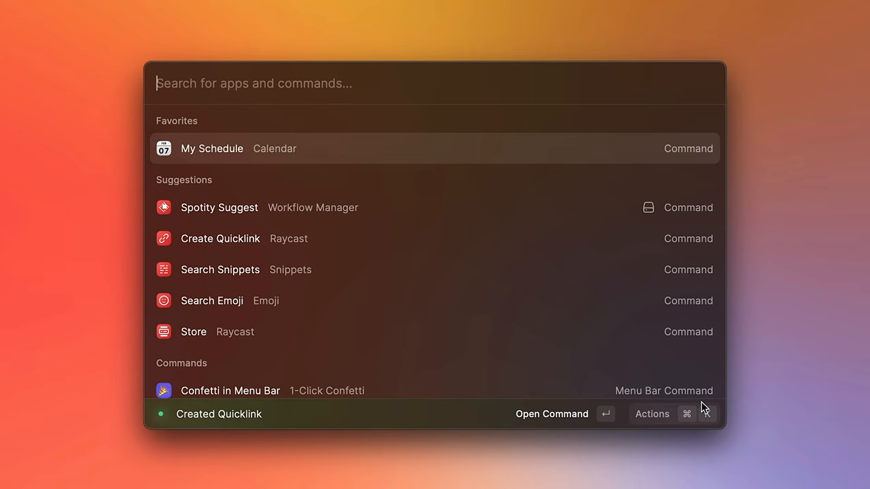
{"action": "type", "text": "open down"}
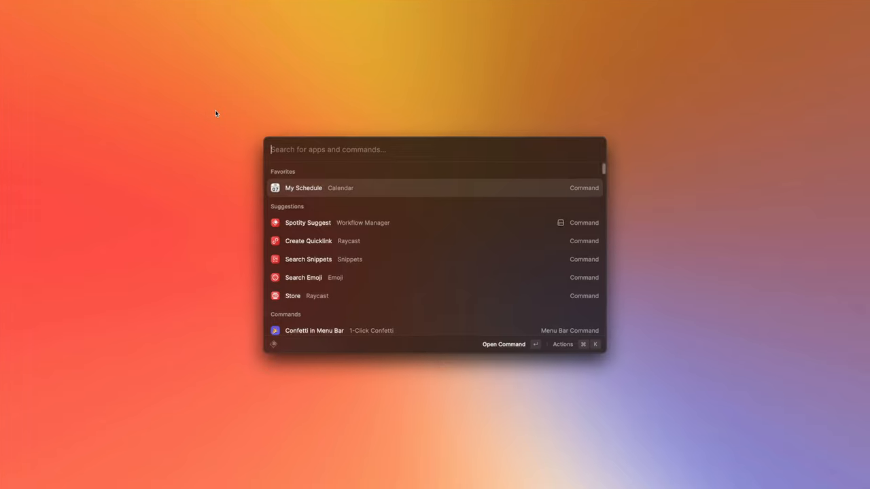
Step: Assign the hotkey ⌥D to the Open Downloads quicklink and use it to open Downloads in Finder
{"action": "type", "text": "open downloads"}
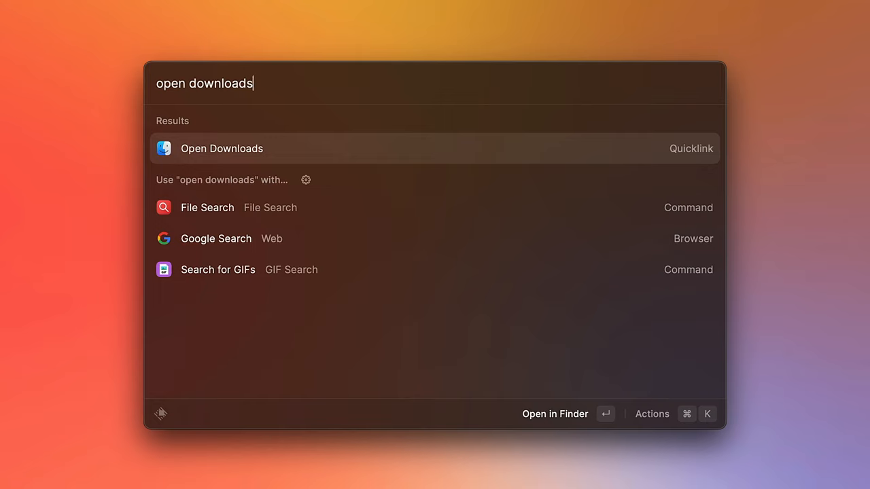
{"action": "left_click", "coordinate": [651, 413]}
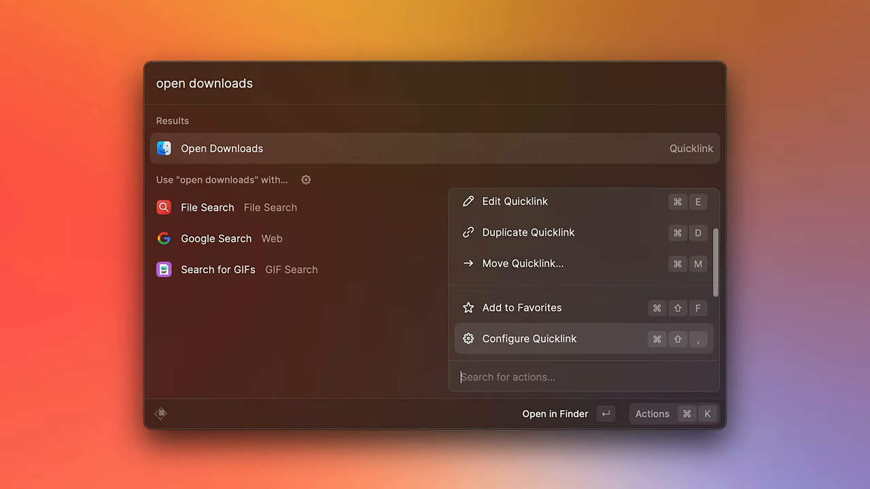
{"action": "left_click", "coordinate": [528, 339]}
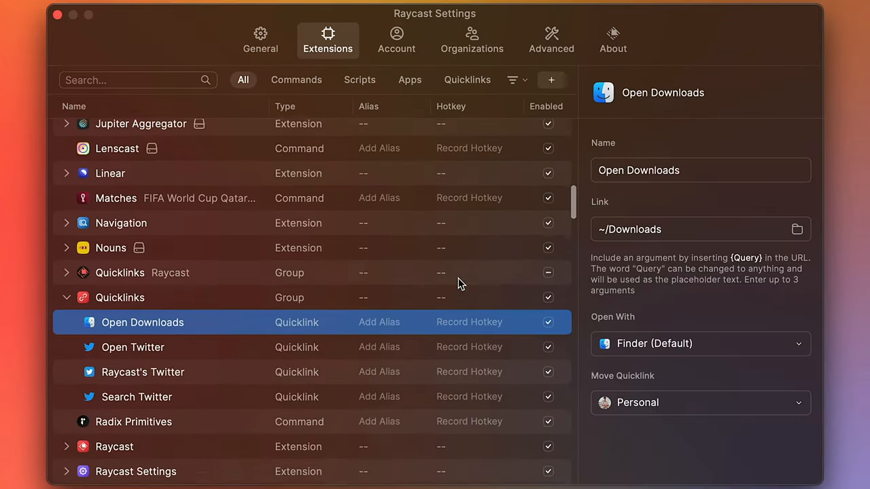
{"action": "left_click", "coordinate": [469, 321]}
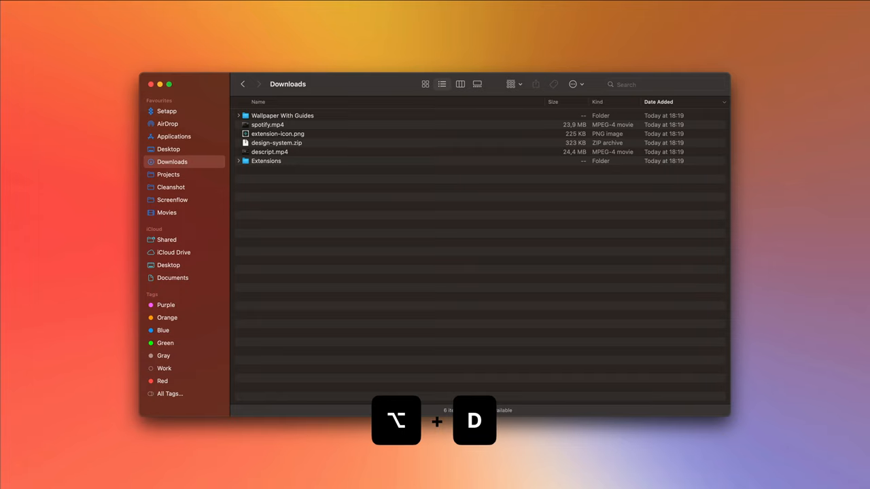
{"action": "key", "text": "alt+d"}
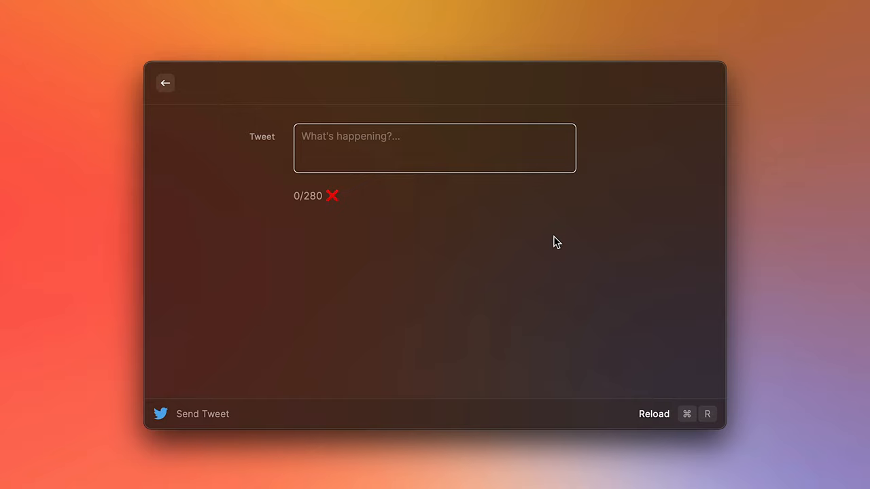
Step: Draft the tweet "🔥 Raycast Hot Tip" in Send Tweet, then search "send twee" again
{"action": "left_click", "coordinate": [435, 148]}
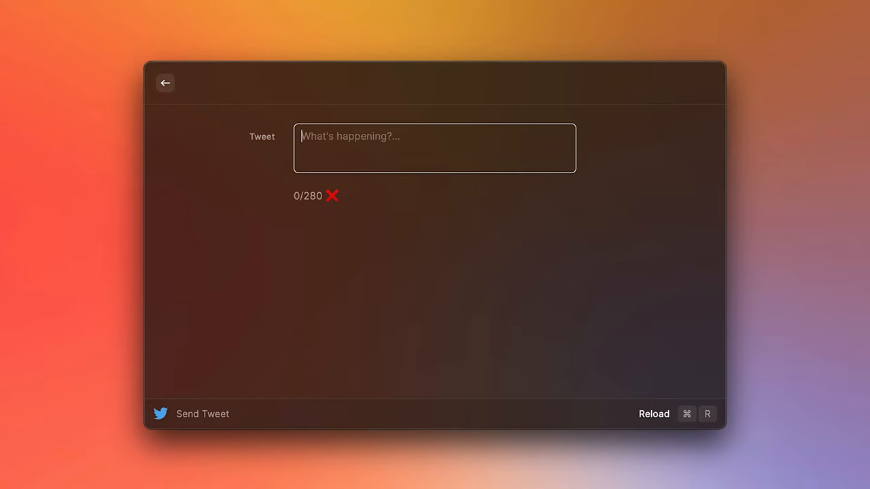
{"action": "type", "text": "send twee"}
{"action": "type", "text": "🔥 Rayca"}
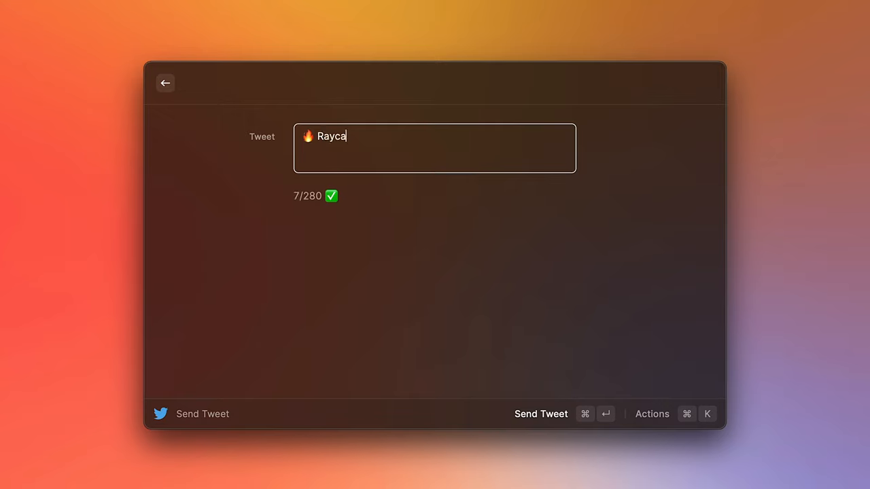
{"action": "type", "text": "st Hot Tip"}
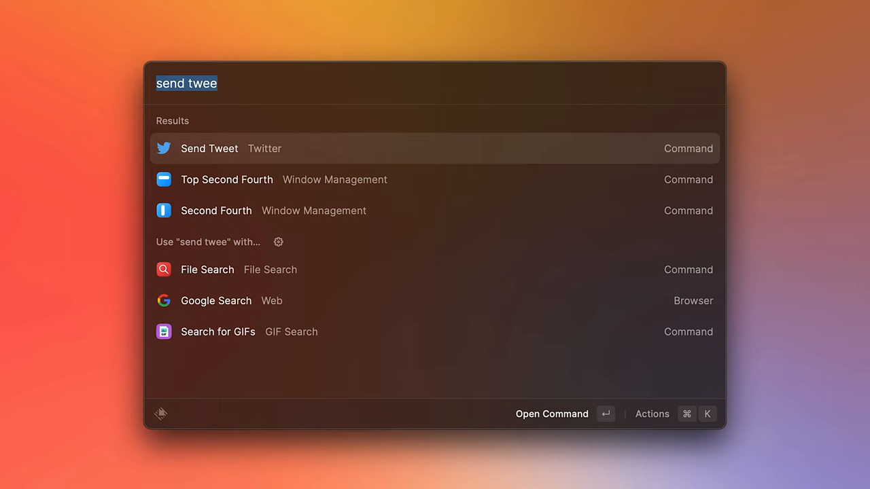
Step: Copy Send Tweet's deeplink into a floating note and append ?context={"defaultValue":"🔥 Raycast Hot Tip"}
{"action": "left_click", "coordinate": [651, 413]}
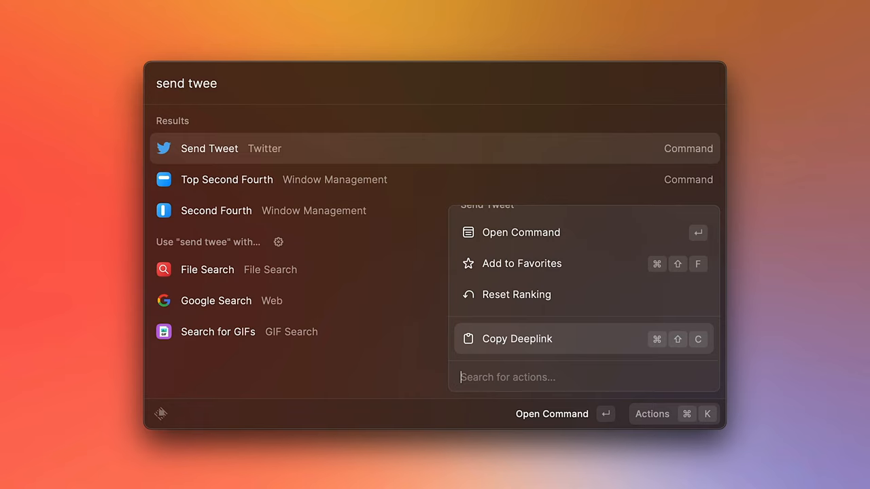
{"action": "type", "text": "floa"}
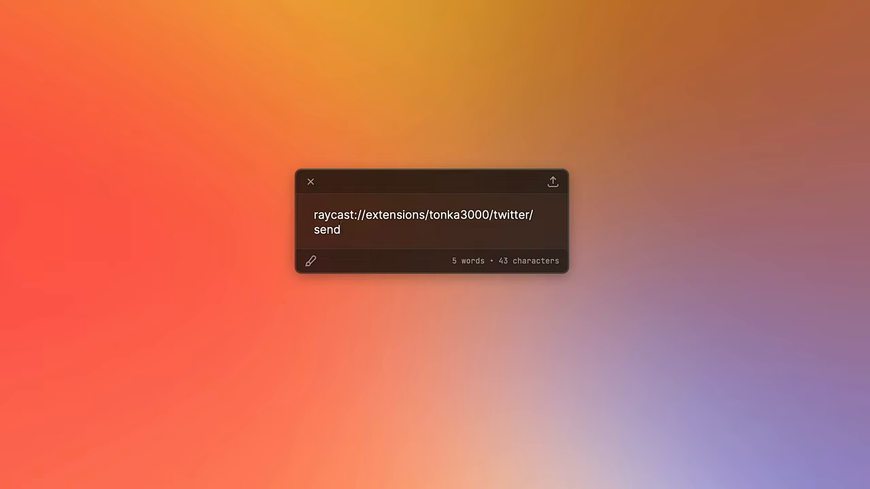
{"action": "type", "text": "?context"}
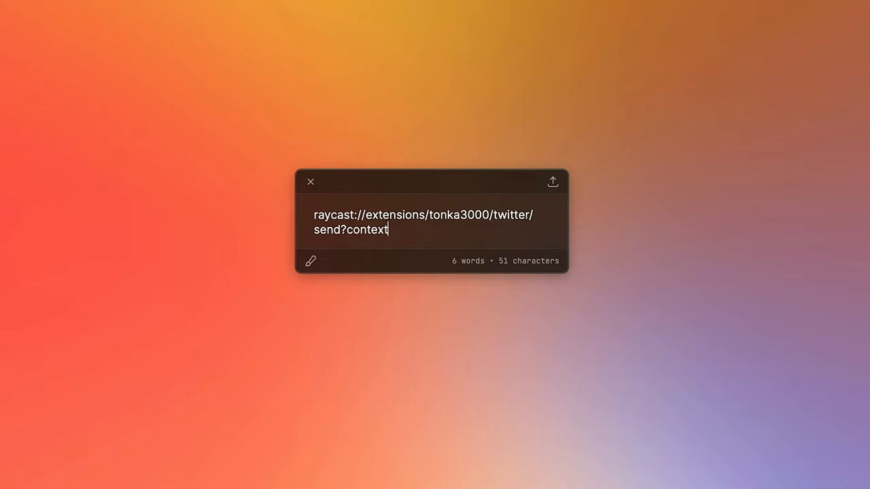
{"action": "type", "text": "={\"defau\"}"}
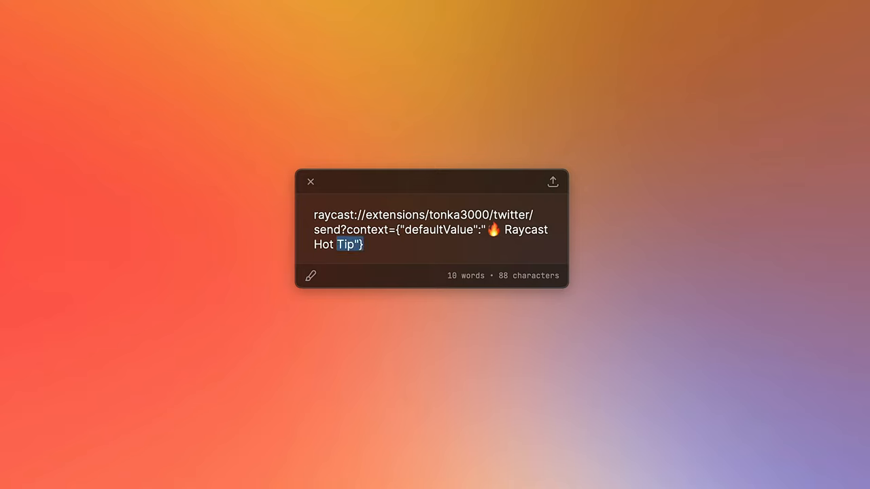
{"action": "key", "text": "Delete"}
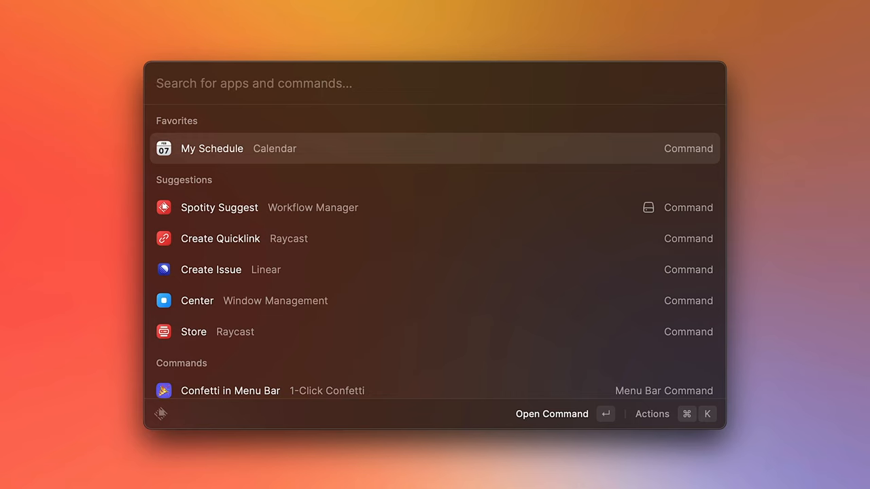
Step: Create the quicklink 'Tweet Raycast Hot Tip' pointing to the raycast:// deeplink, opened with Raycast
{"action": "type", "text": "create"}
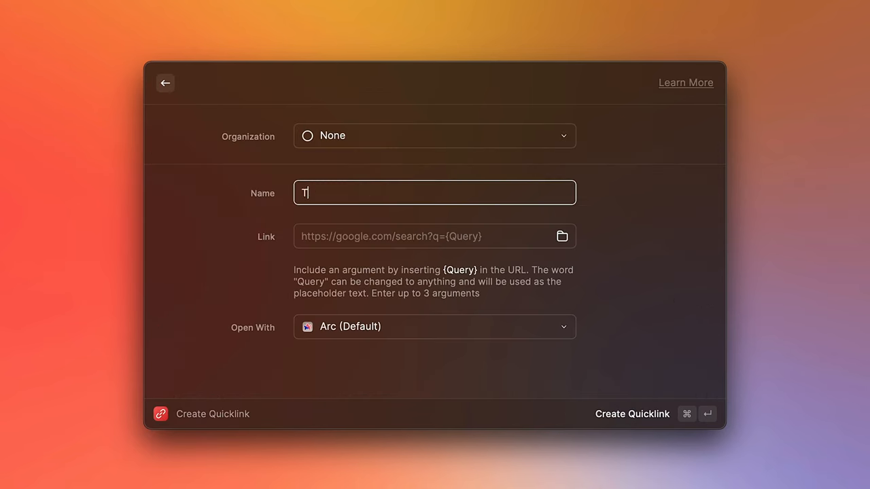
{"action": "type", "text": "Tweet Raycast Hot Tip"}
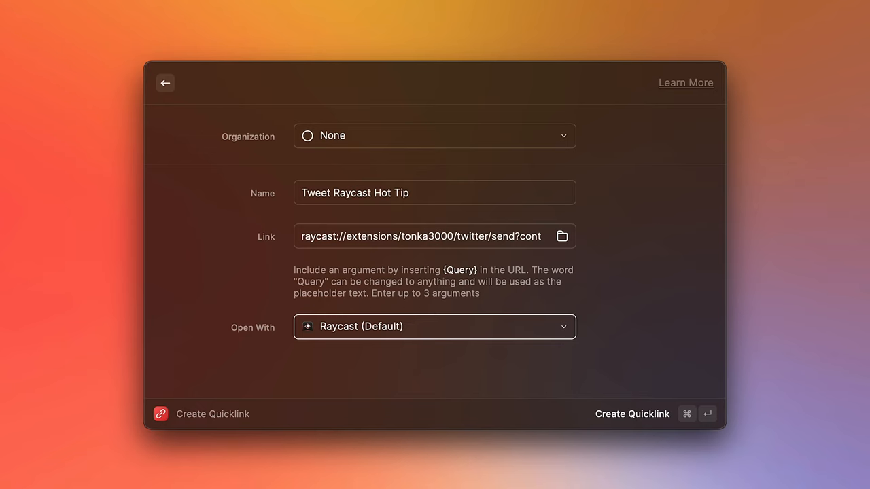
{"action": "left_click", "coordinate": [630, 414]}
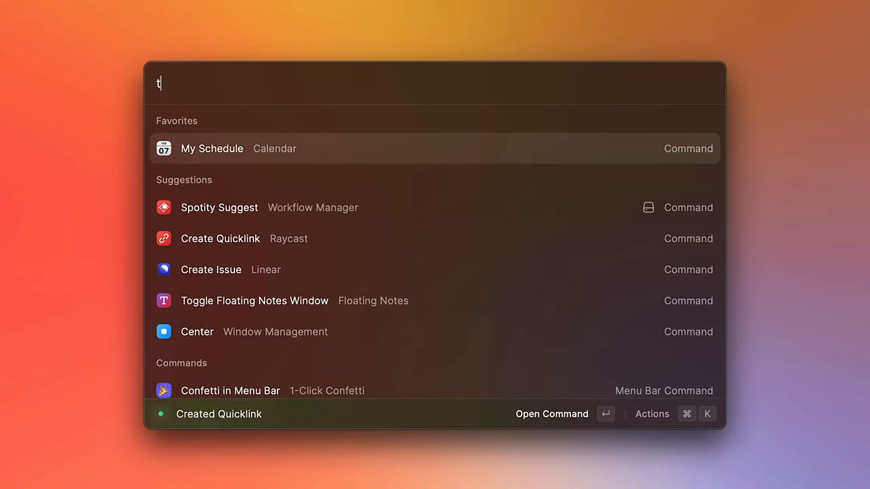